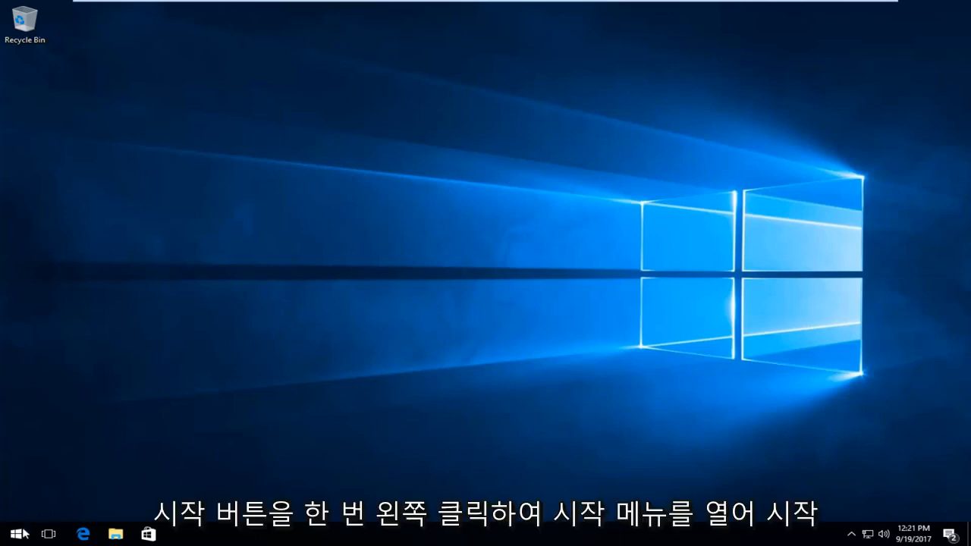
- Bring up the Power Options page from the Start menu, showing the Balanced and Power saver plans
{"action": "left_click", "coordinate": [15, 534]}
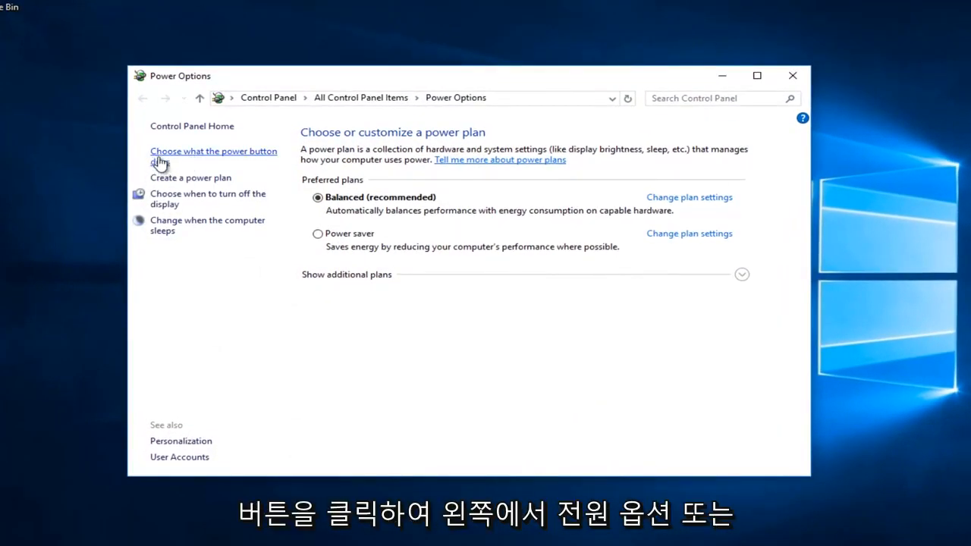
{"action": "mouse_move", "coordinate": [235, 161]}
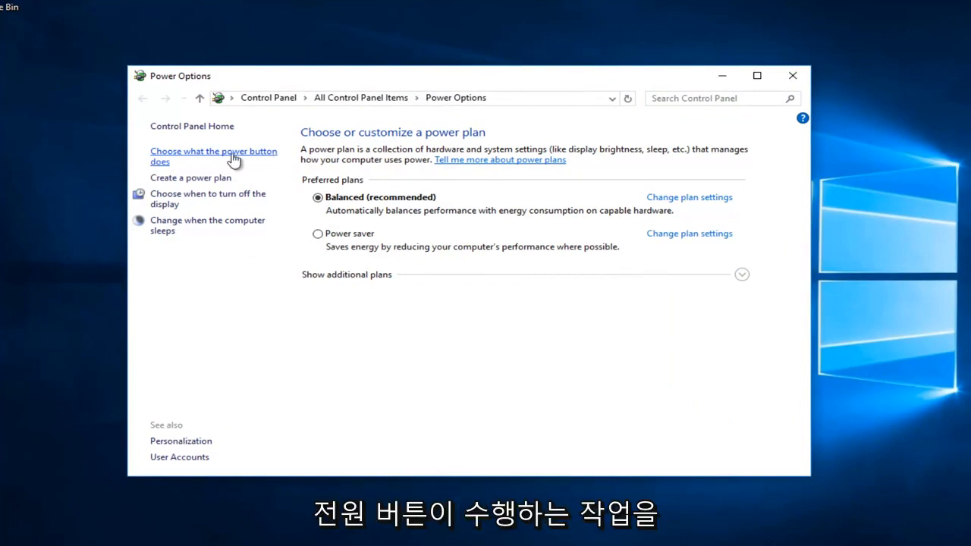
{"action": "mouse_move", "coordinate": [167, 165]}
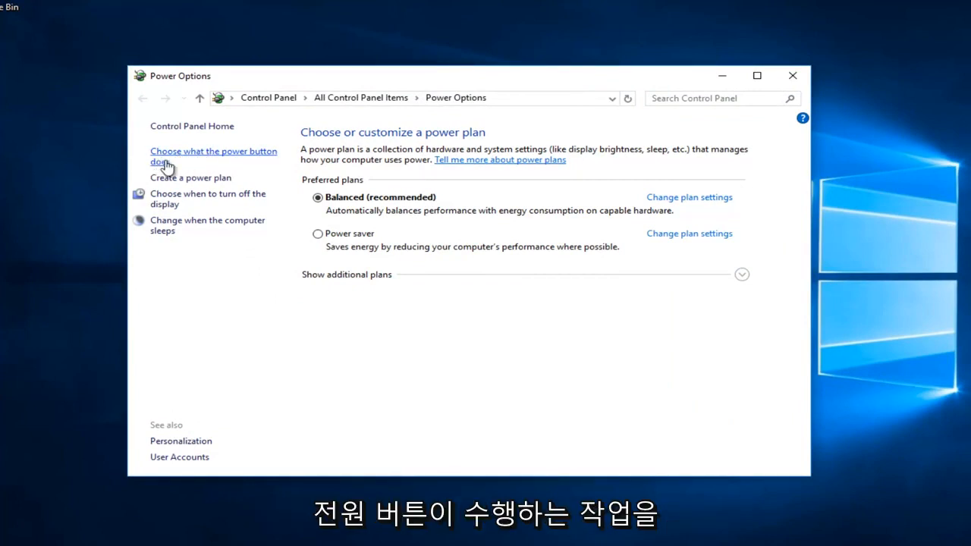
{"action": "mouse_move", "coordinate": [182, 161]}
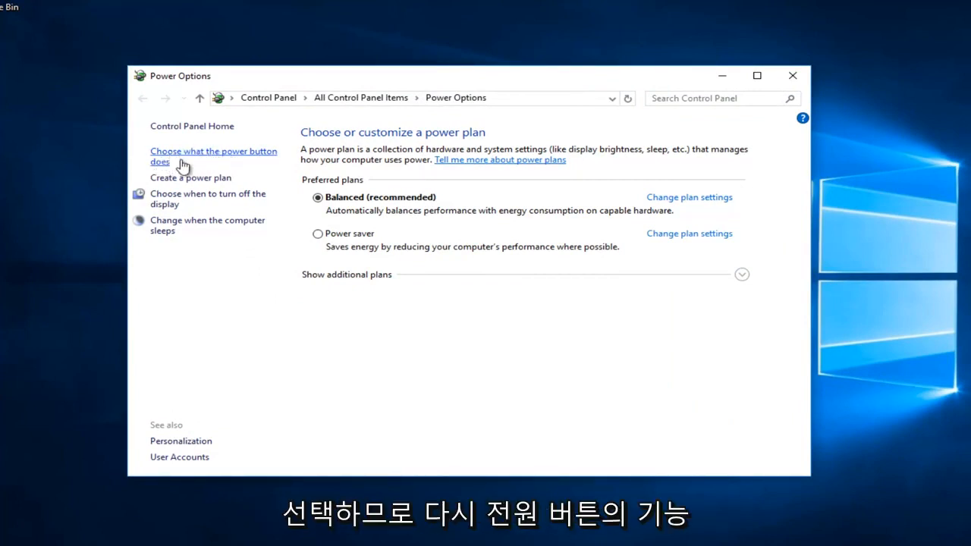
- Go to the power button System Settings page and unlock its unavailable shutdown settings for editing
{"action": "left_click", "coordinate": [213, 151]}
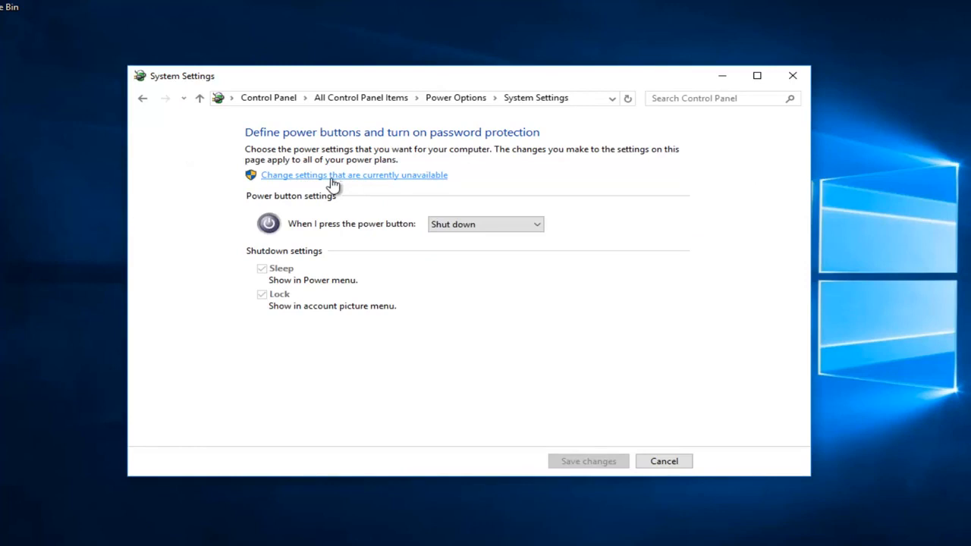
{"action": "left_click", "coordinate": [353, 175]}
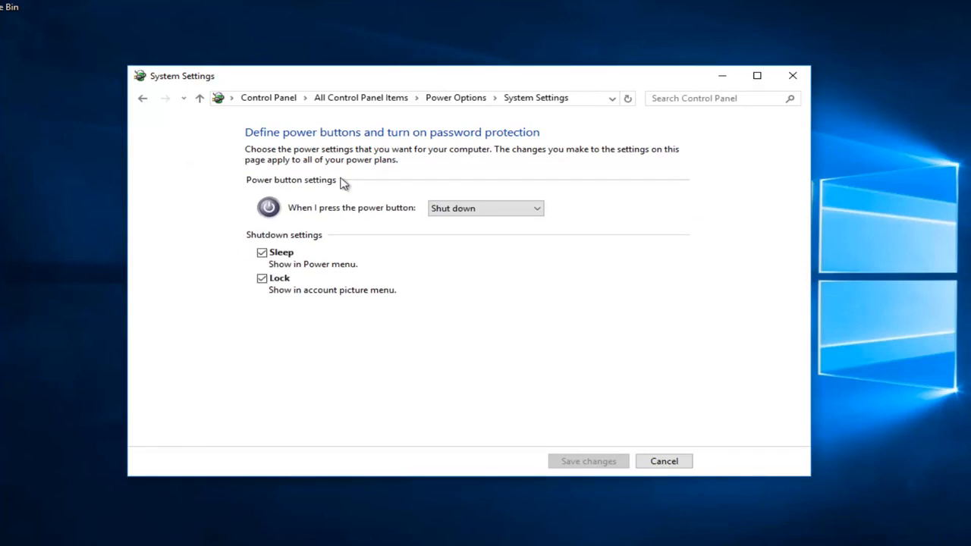
{"action": "mouse_move", "coordinate": [358, 261]}
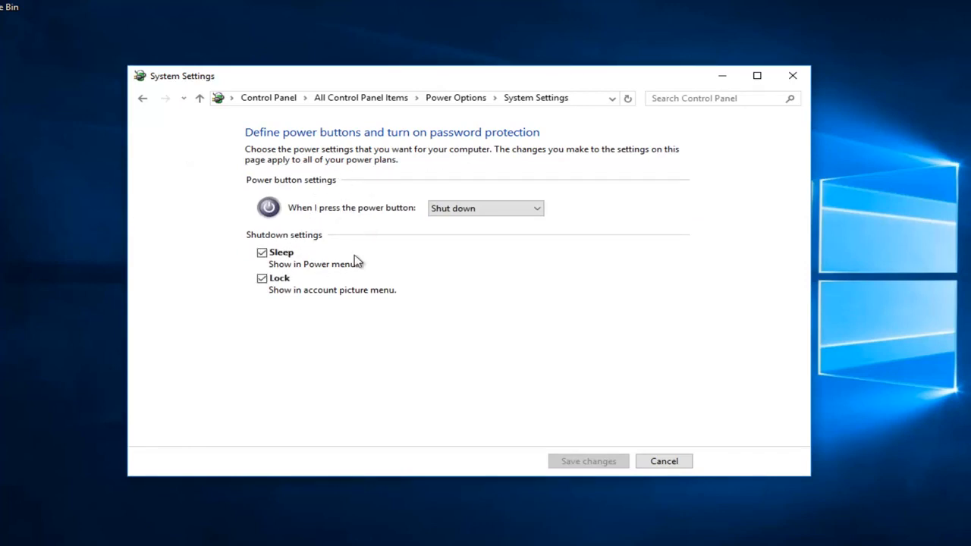
{"action": "mouse_move", "coordinate": [350, 343]}
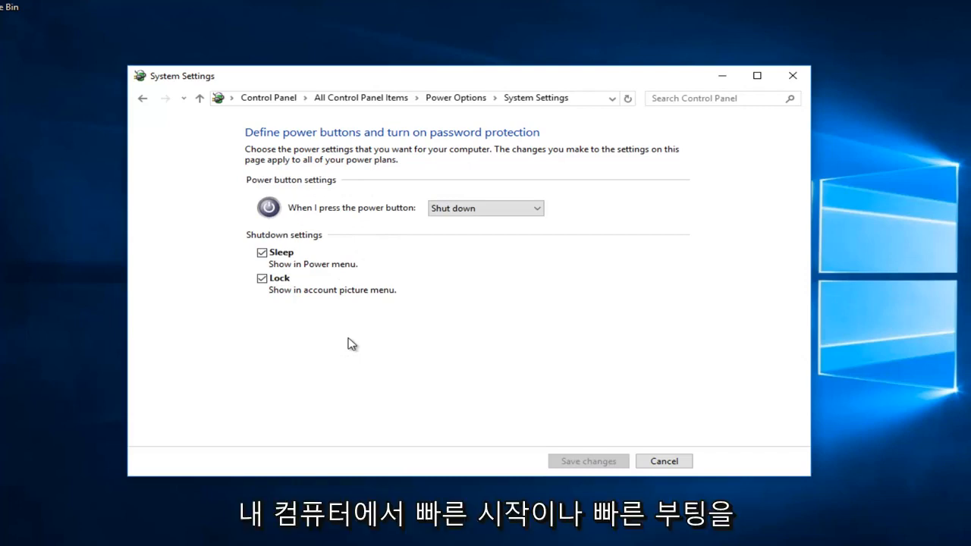
{"action": "mouse_move", "coordinate": [279, 194]}
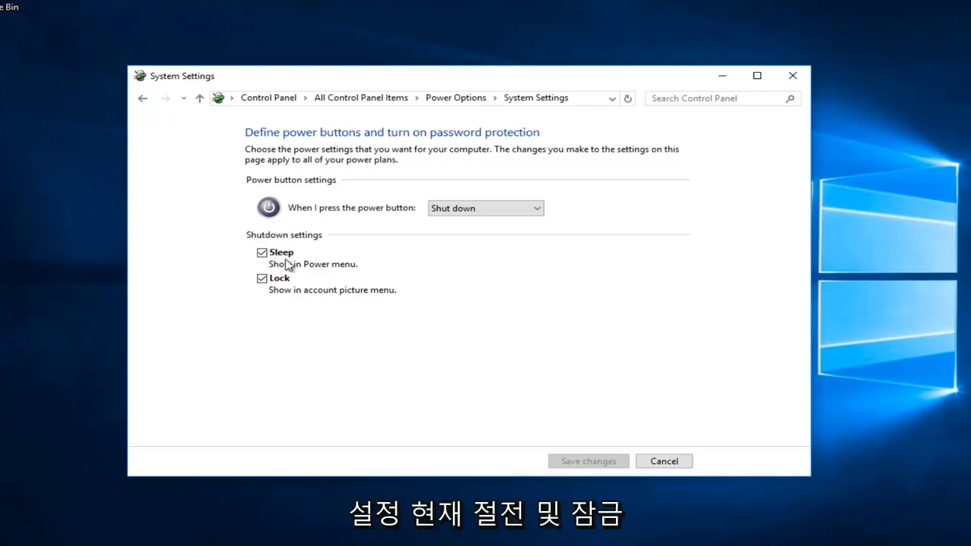
{"action": "mouse_move", "coordinate": [274, 292]}
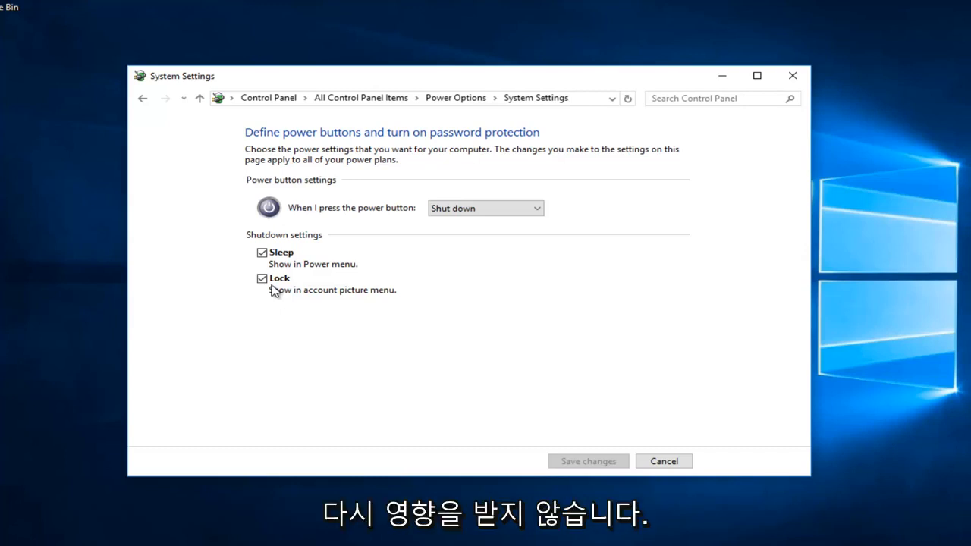
{"action": "mouse_move", "coordinate": [255, 237]}
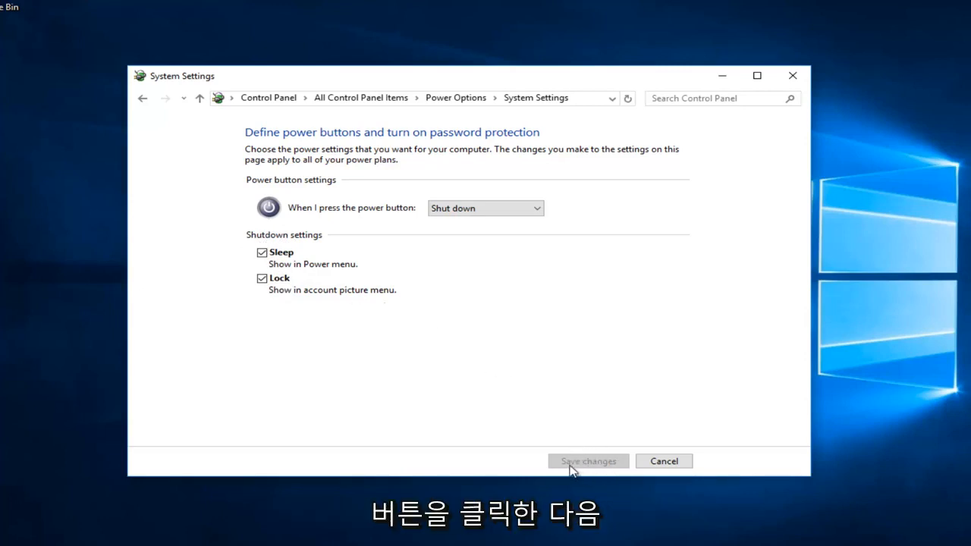
{"action": "mouse_move", "coordinate": [560, 448]}
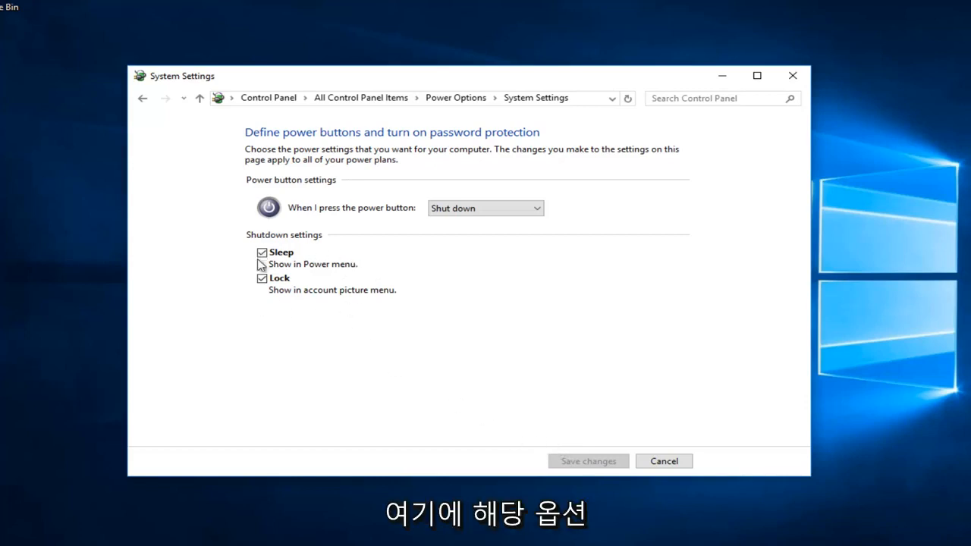
{"action": "mouse_move", "coordinate": [413, 358]}
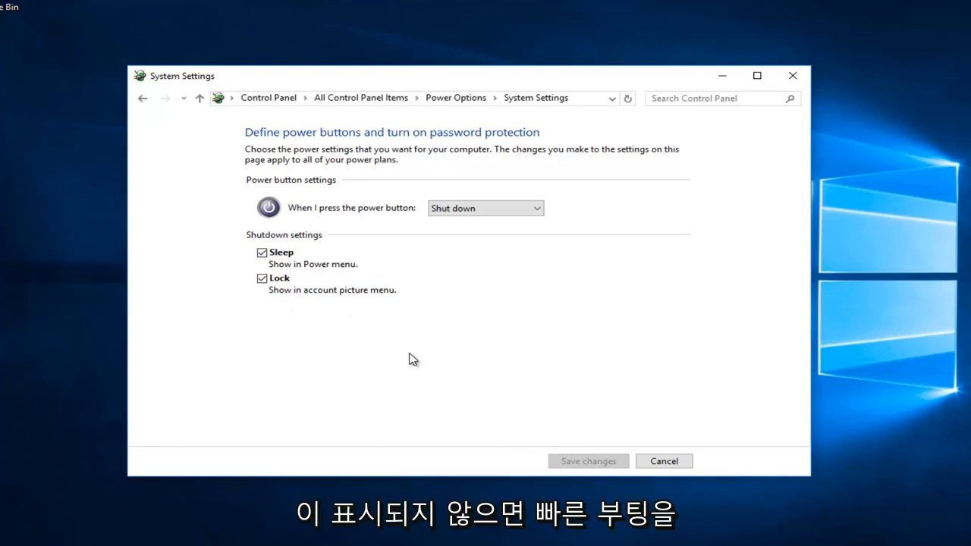